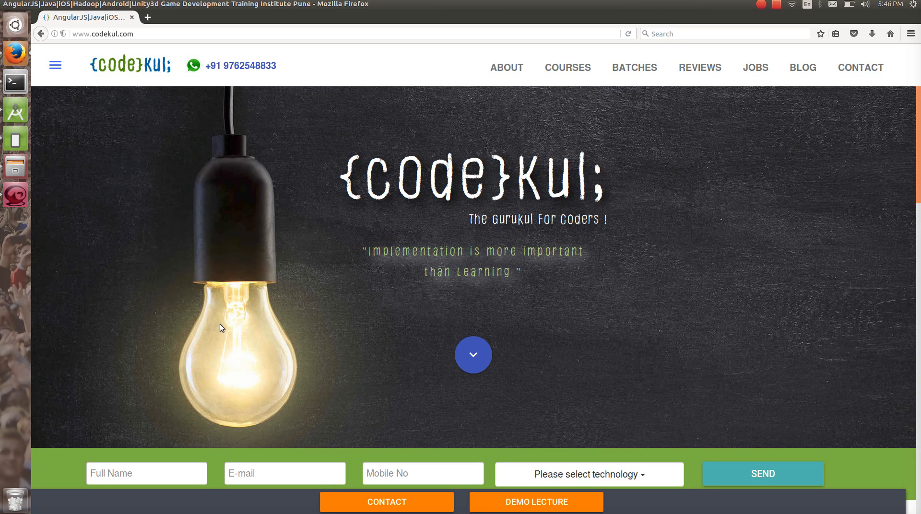
{"action": "mouse_move", "coordinate": [34, 268]}
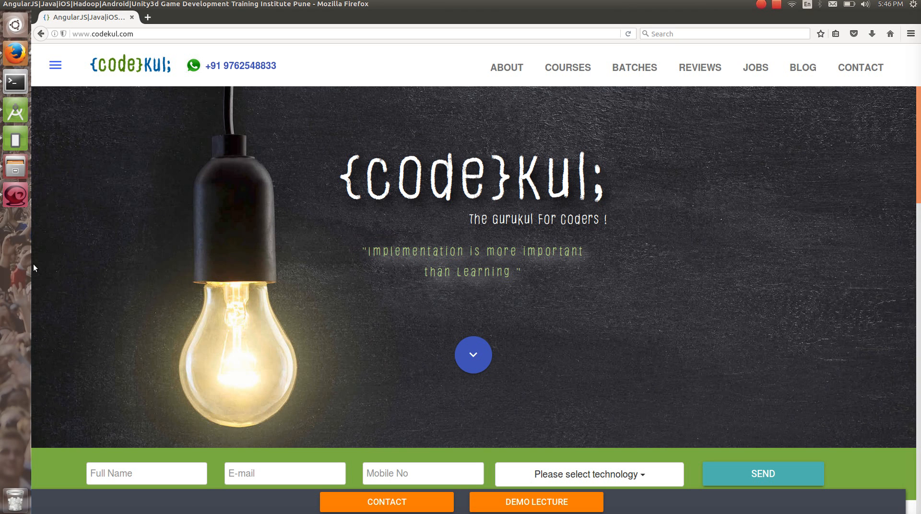
{"action": "mouse_move", "coordinate": [14, 165]}
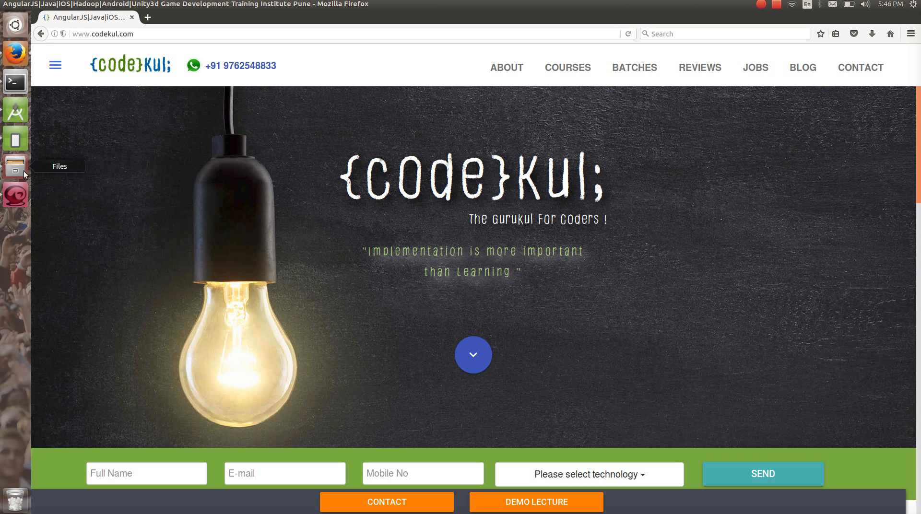
{"action": "mouse_move", "coordinate": [15, 139]}
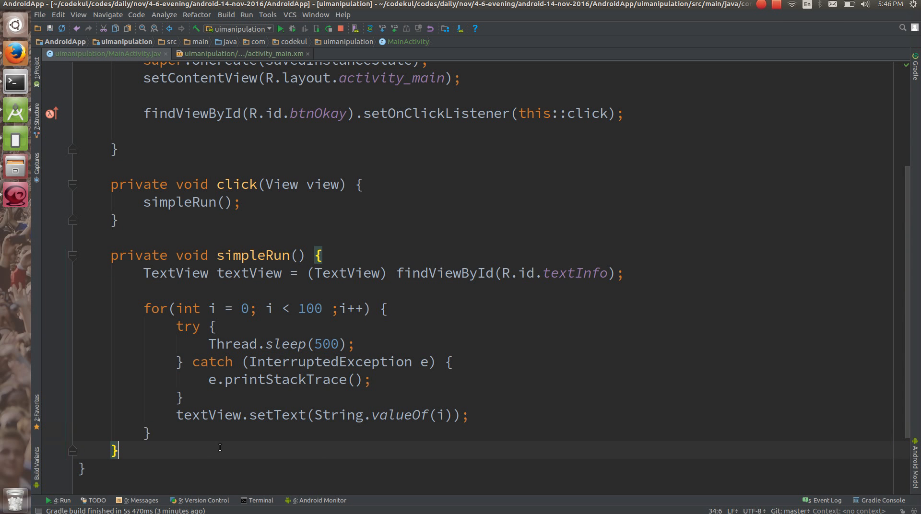
Step: Write private void newThread() containing new Thread(() -> { }).start(); below simpleRun()
{"action": "type", "text": "private void"}
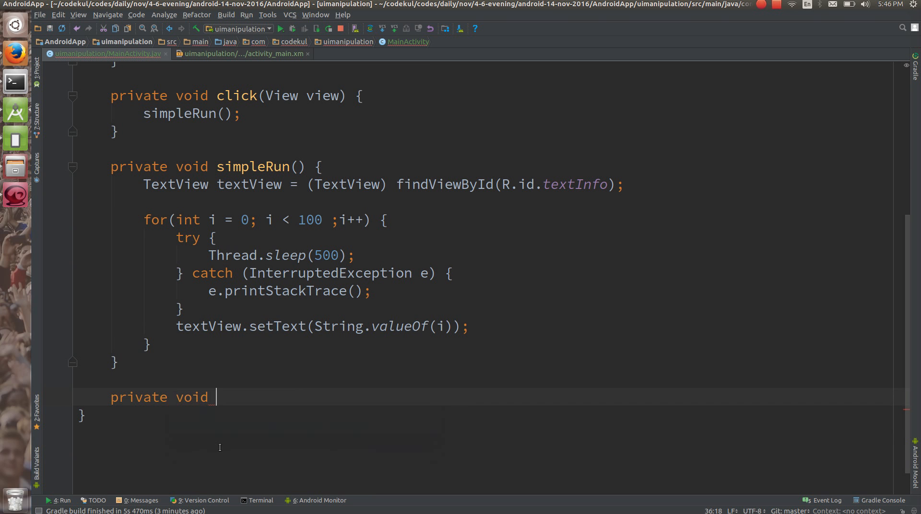
{"action": "type", "text": "n"}
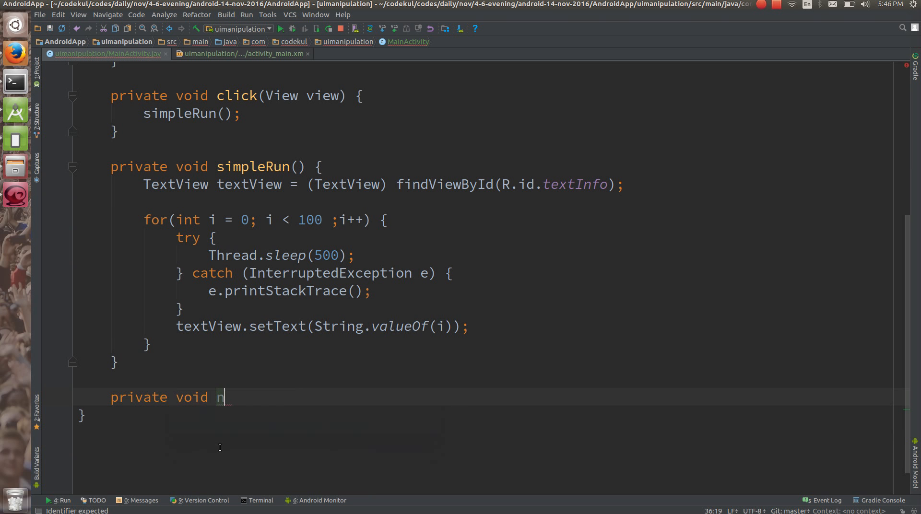
{"action": "type", "text": "ewThread"}
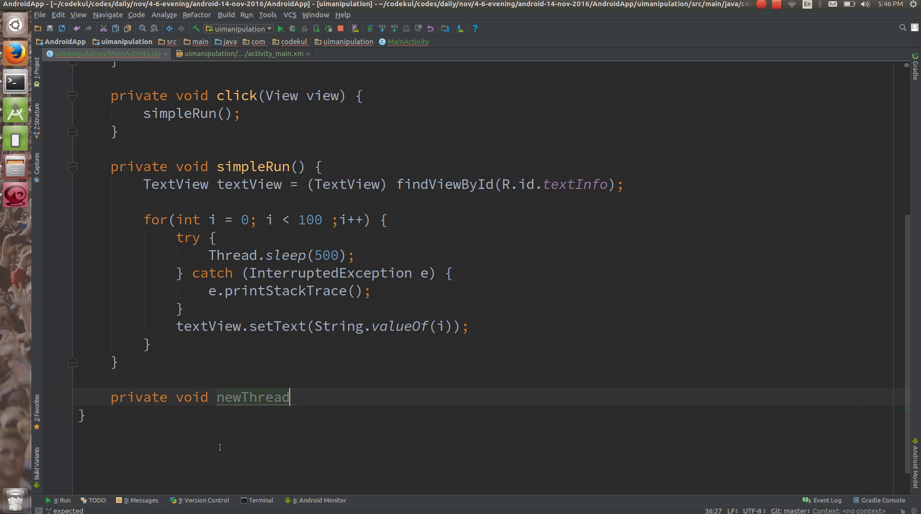
{"action": "type", "text": "() {"}
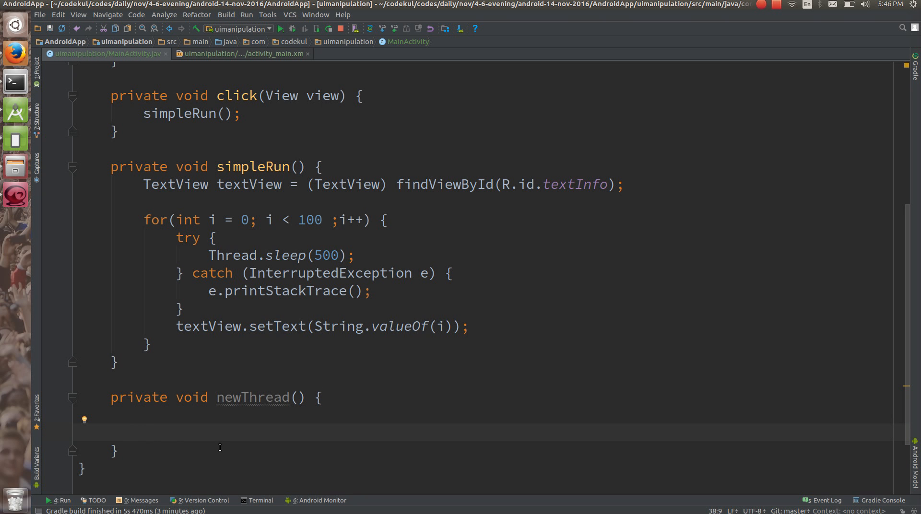
{"action": "type", "text": "Thread"}
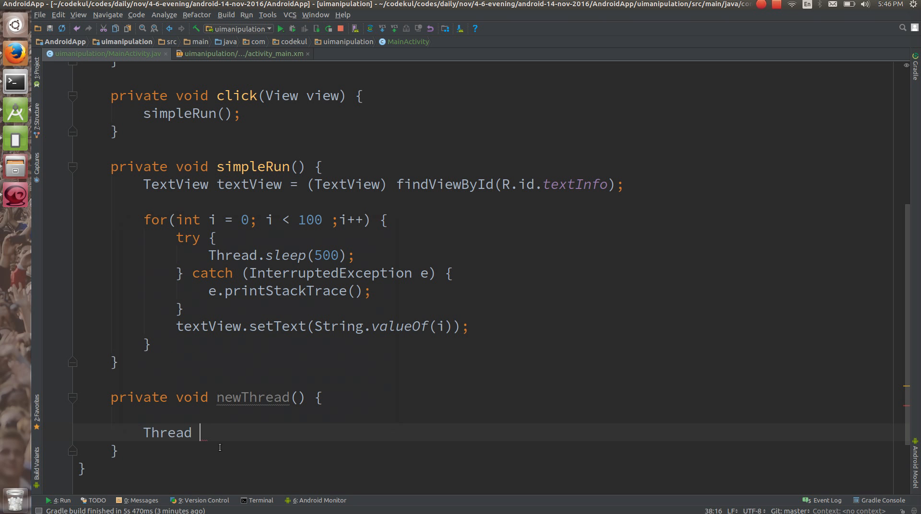
{"action": "type", "text": "thread ="}
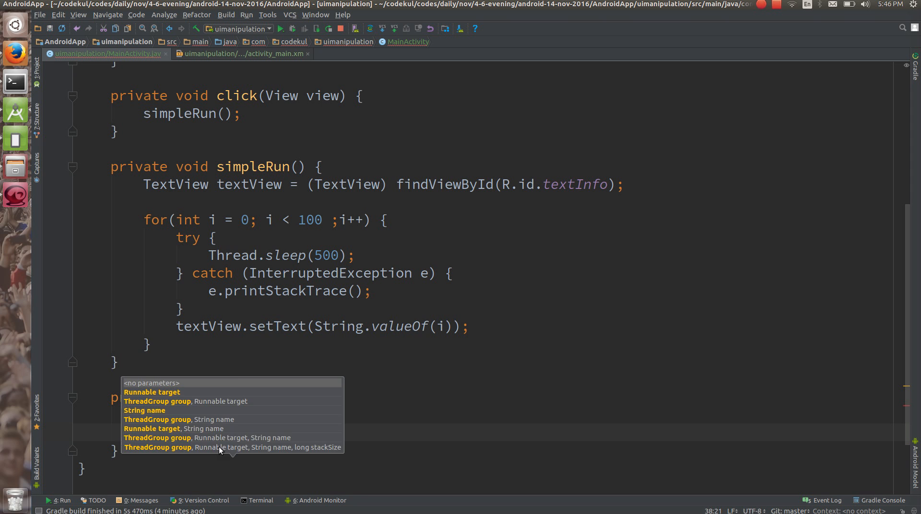
{"action": "type", "text": "new Thread(() -> {"}
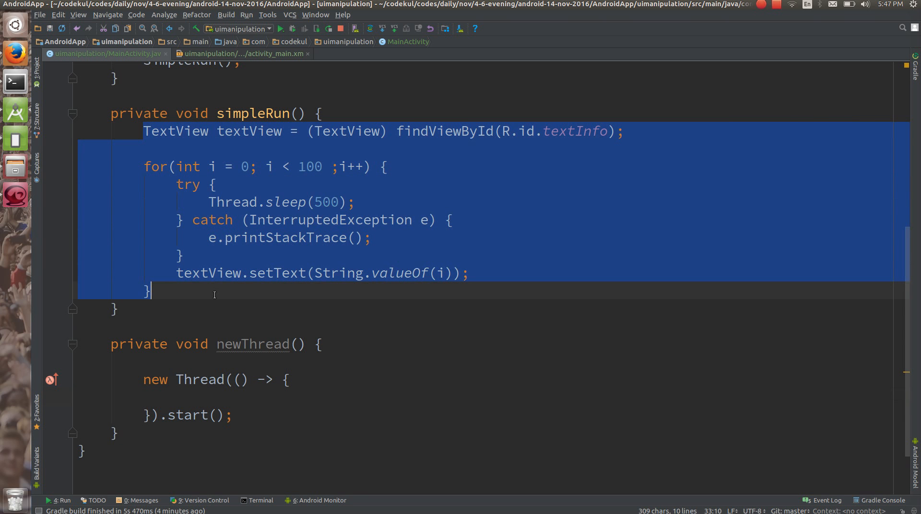
Step: Paste the TextView counting loop into the Thread lambda and have click() call newThread()
{"action": "left_click", "coordinate": [215, 397]}
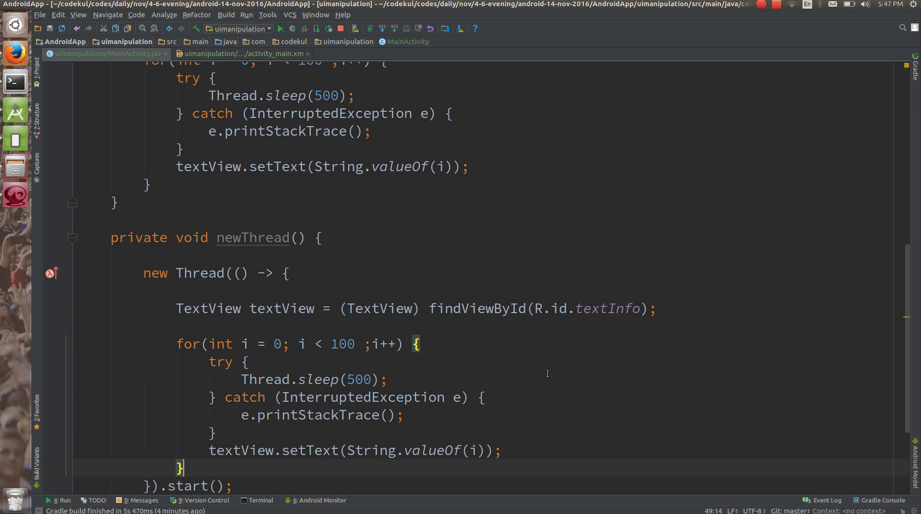
{"action": "scroll", "scroll_direction": "down", "scroll_amount": 3}
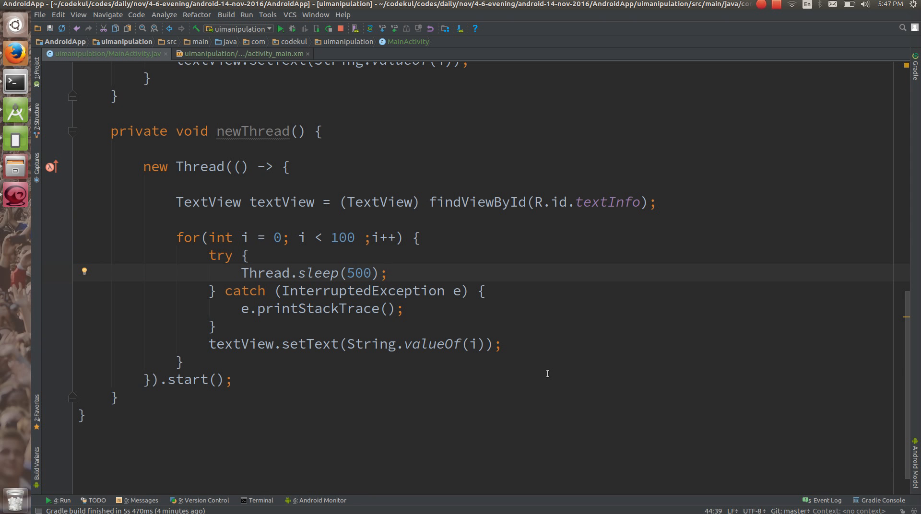
{"action": "scroll", "scroll_direction": "up", "scroll_amount": 3}
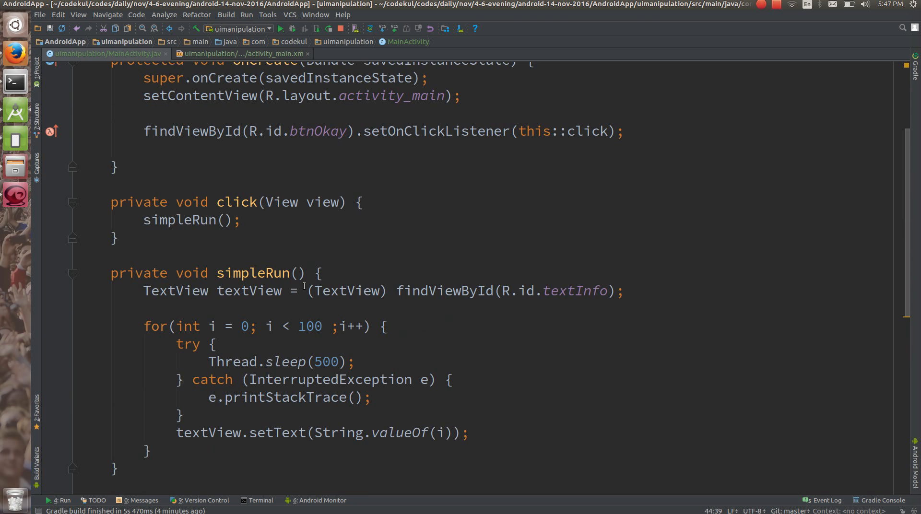
{"action": "type", "text": "n"}
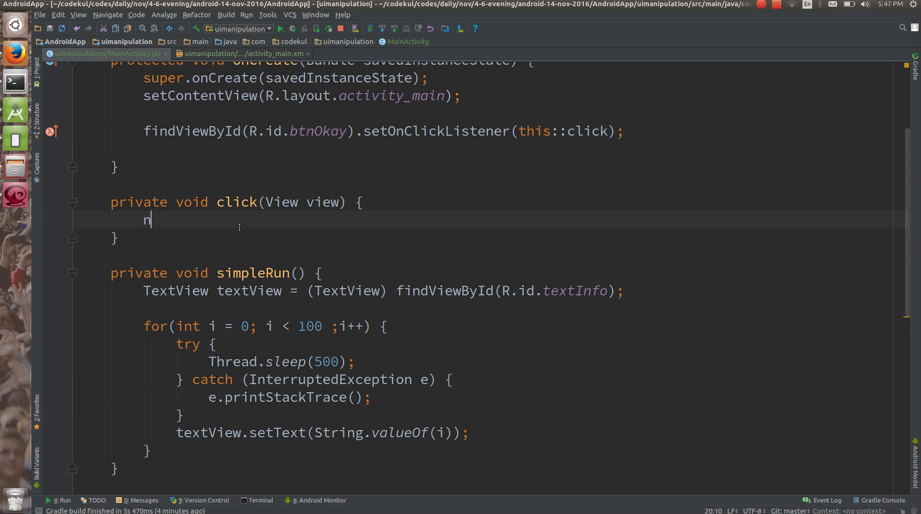
{"action": "type", "text": "ewThread();"}
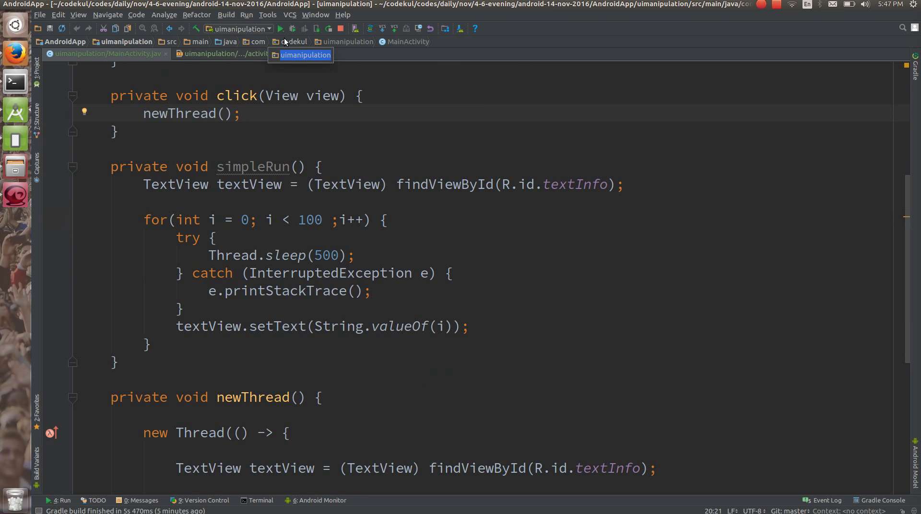
Step: Run the app on the codekul emulator, see it stop, and bring up Android Monitor logcat
{"action": "left_click", "coordinate": [280, 29]}
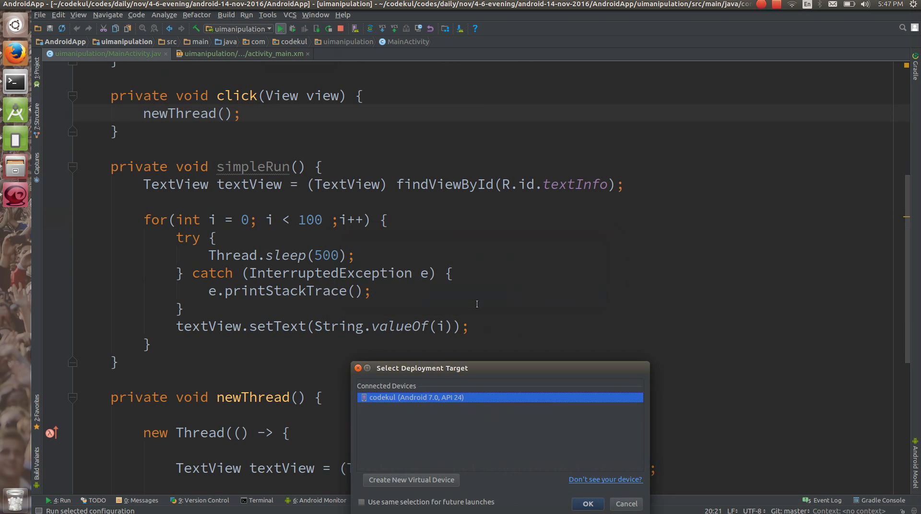
{"action": "left_click", "coordinate": [586, 503]}
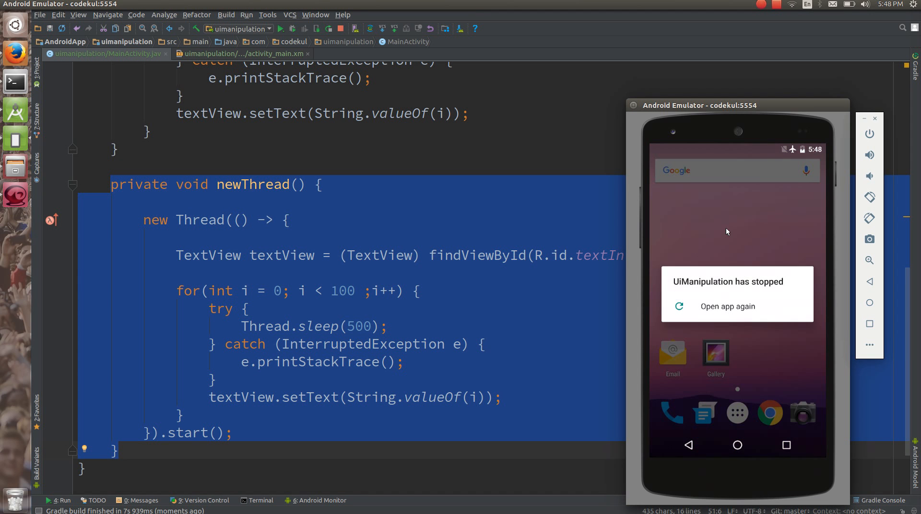
{"action": "mouse_move", "coordinate": [777, 296]}
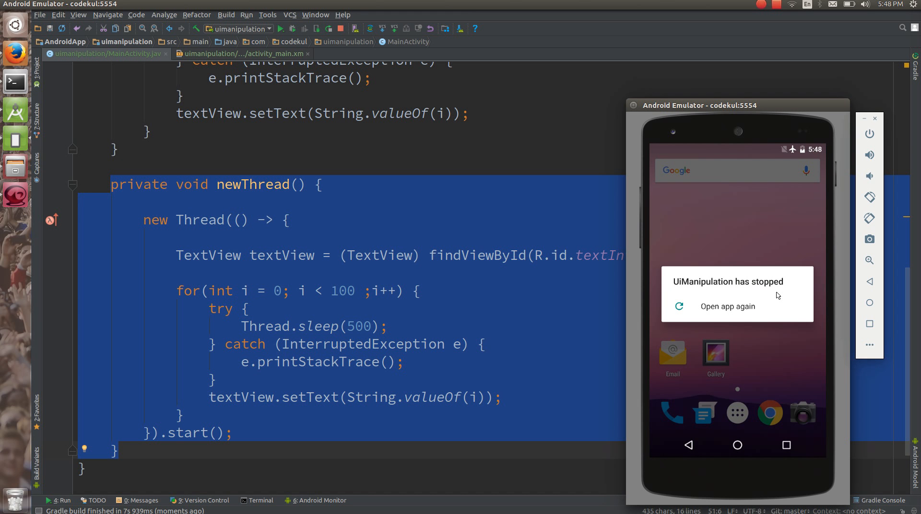
{"action": "left_click", "coordinate": [319, 500]}
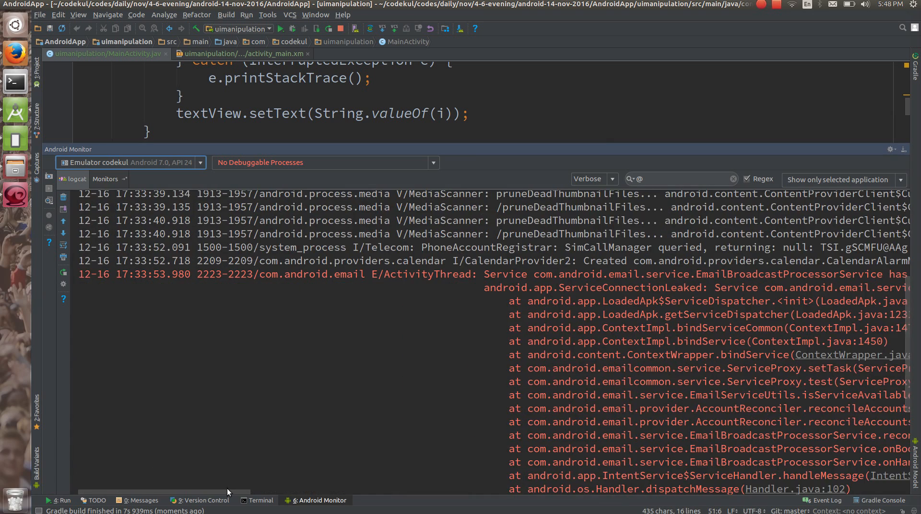
Step: Filter logcat to com.codekul.uimanipulation, read the CalledFromWrongThreadException, then close the monitor
{"action": "scroll", "scroll_direction": "down", "scroll_amount": 3}
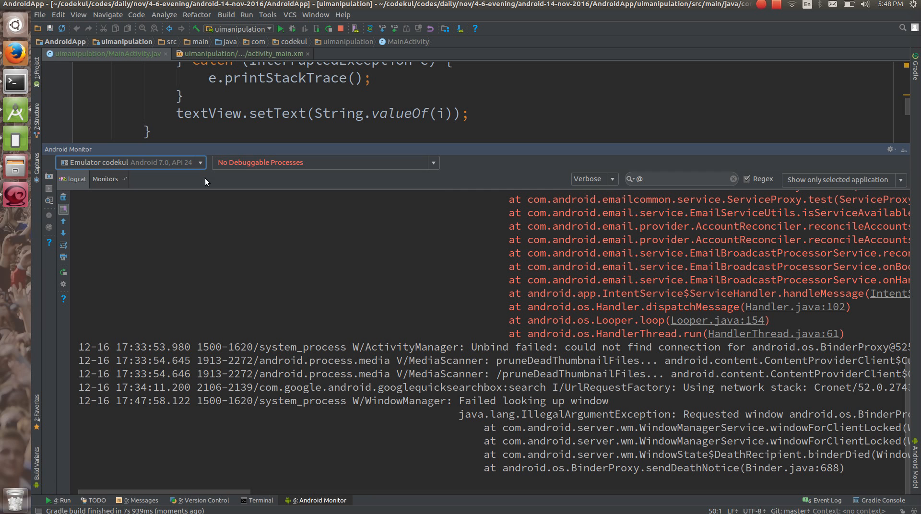
{"action": "left_click", "coordinate": [432, 162]}
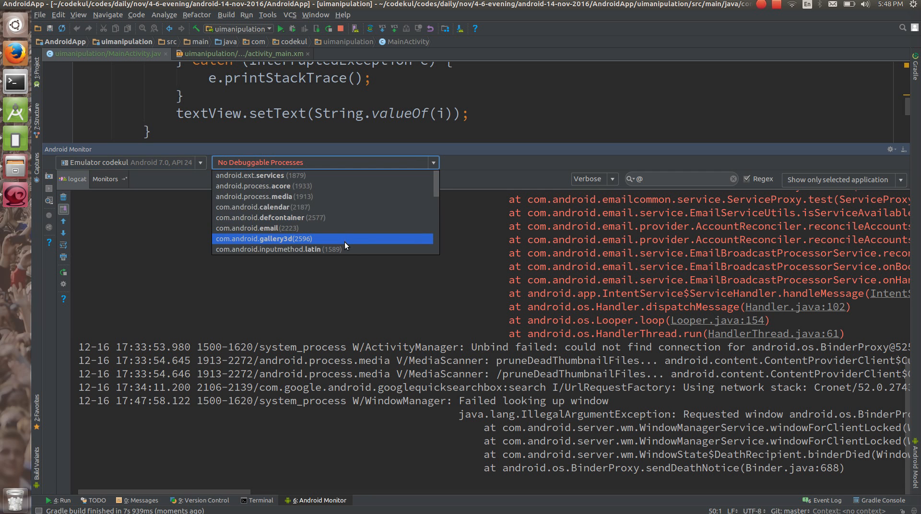
{"action": "scroll", "scroll_direction": "down", "scroll_amount": 3}
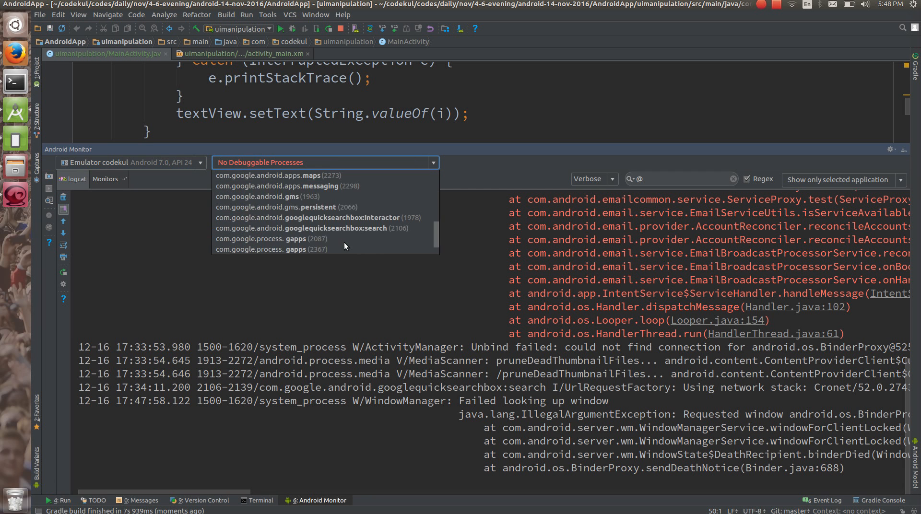
{"action": "scroll", "scroll_direction": "down", "scroll_amount": 3}
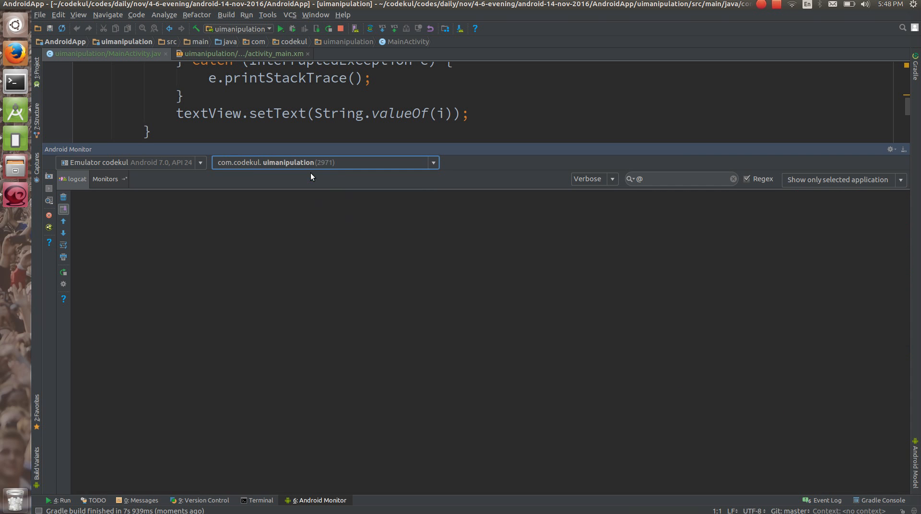
{"action": "left_click", "coordinate": [675, 179]}
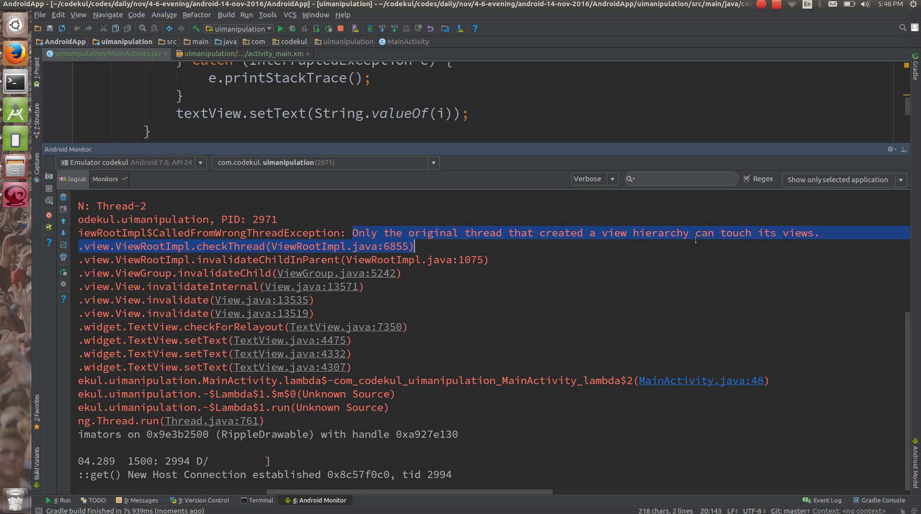
{"action": "left_click", "coordinate": [731, 233]}
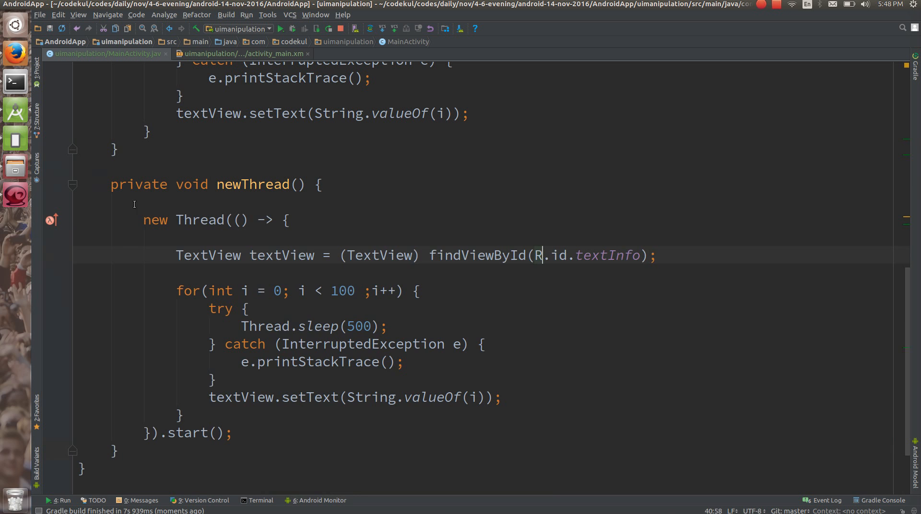
Step: Reopen logcat, select CalledFromWrongThread in the trace and read the full message about touching views
{"action": "left_click", "coordinate": [230, 433]}
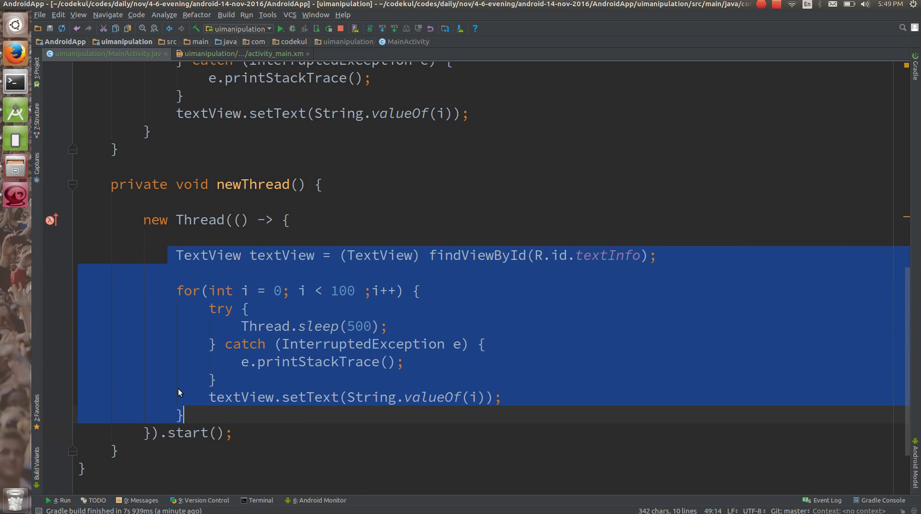
{"action": "mouse_move", "coordinate": [248, 507]}
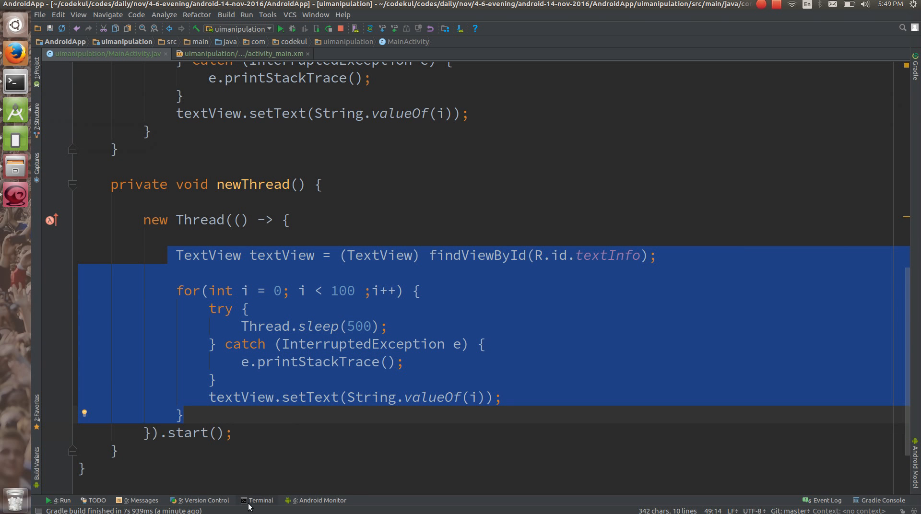
{"action": "left_click", "coordinate": [321, 500]}
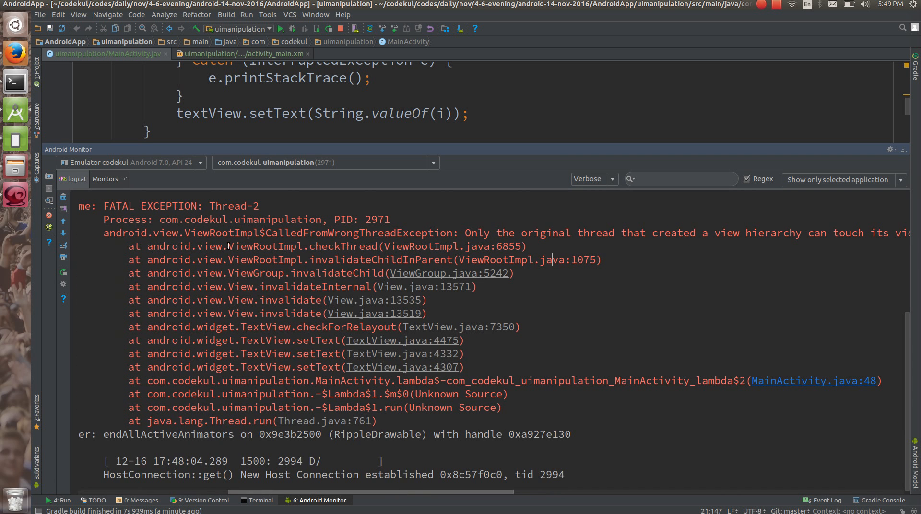
{"action": "double_click", "coordinate": [221, 233]}
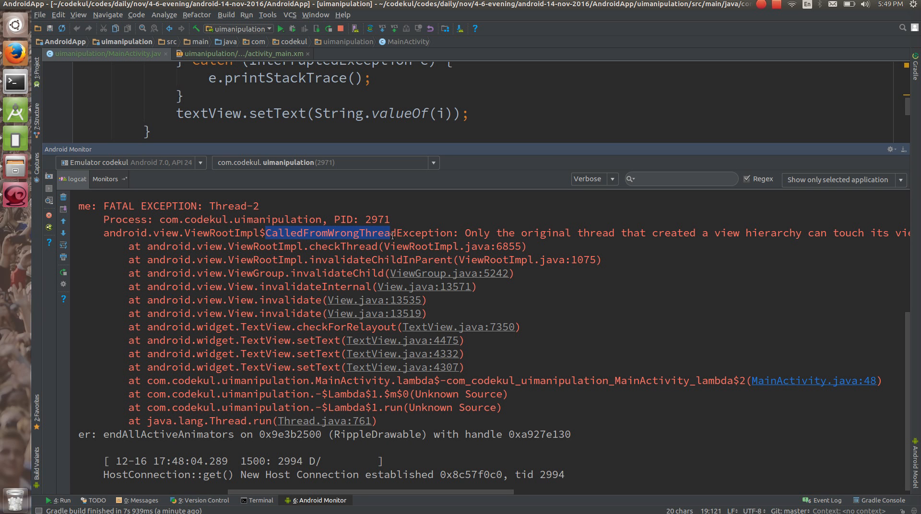
{"action": "scroll", "scroll_direction": "right", "scroll_amount": 3}
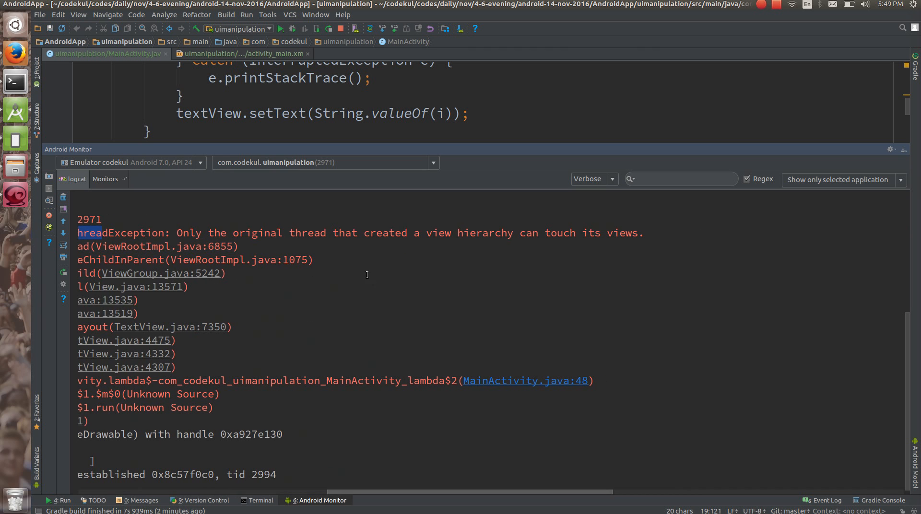
{"action": "mouse_move", "coordinate": [387, 241]}
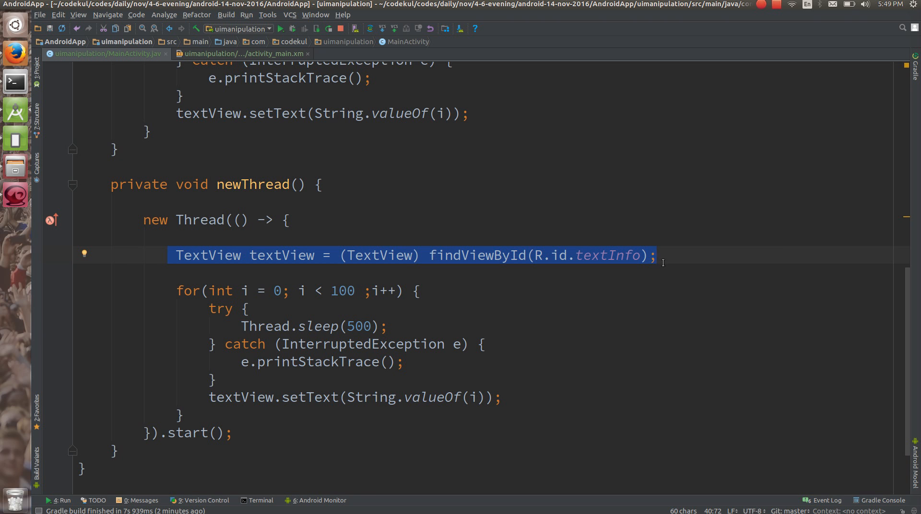
{"action": "mouse_move", "coordinate": [460, 203]}
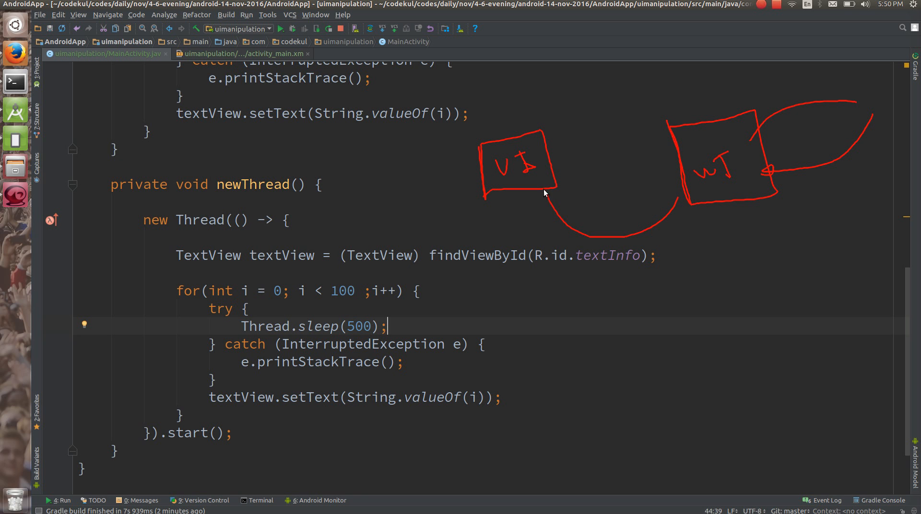
{"action": "mouse_move", "coordinate": [580, 315]}
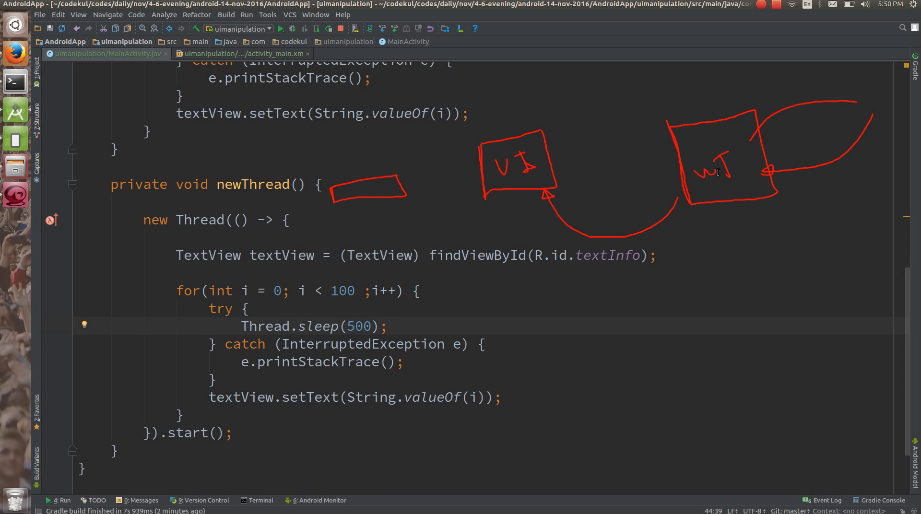
Step: Add a red freehand mark beside the newThread() method header in the thread sketch
{"action": "left_click", "coordinate": [387, 326]}
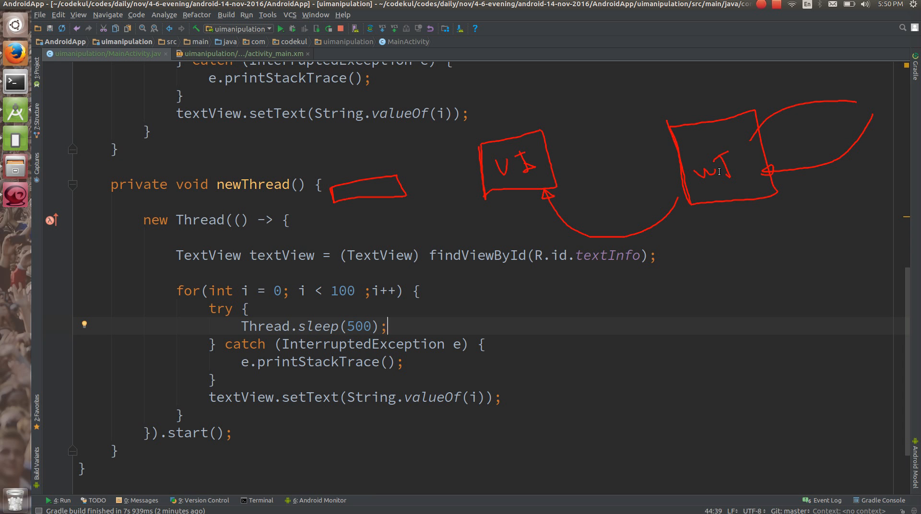
{"action": "mouse_move", "coordinate": [348, 247]}
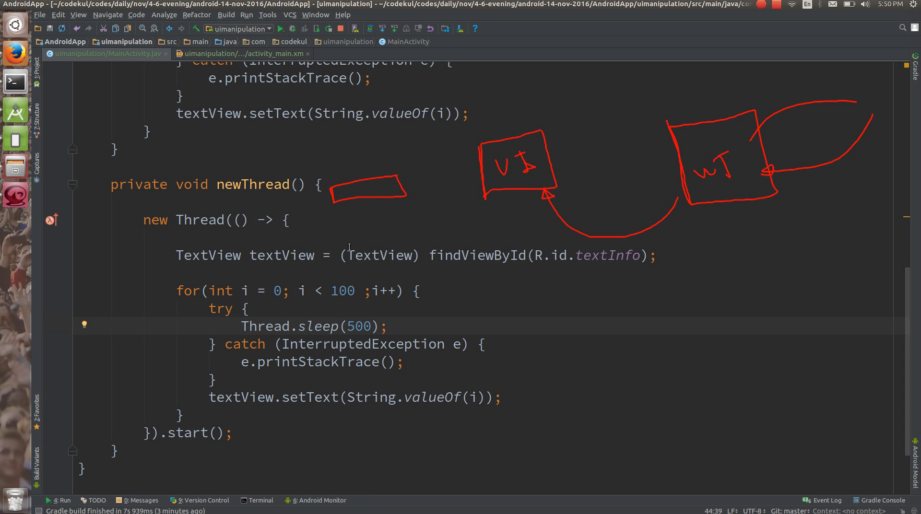
{"action": "mouse_move", "coordinate": [357, 292]}
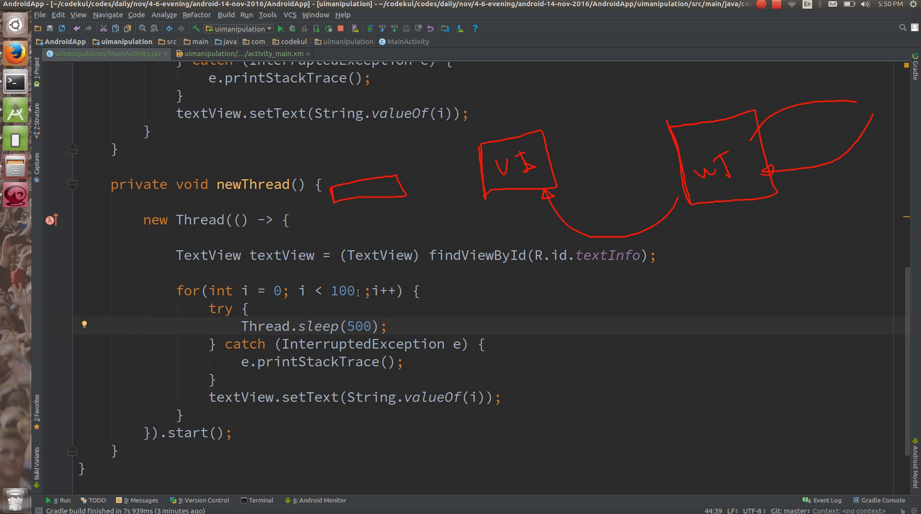
{"action": "left_click", "coordinate": [387, 326]}
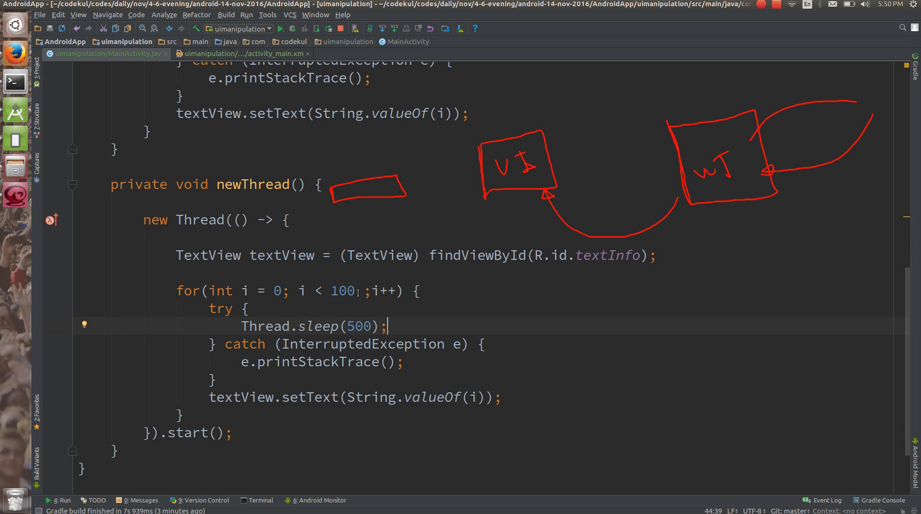
{"action": "mouse_move", "coordinate": [701, 208]}
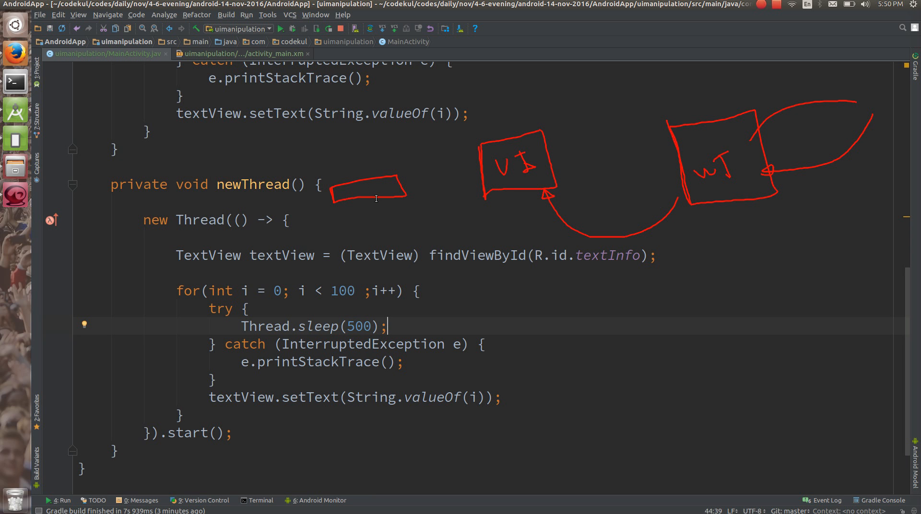
{"action": "mouse_move", "coordinate": [419, 207]}
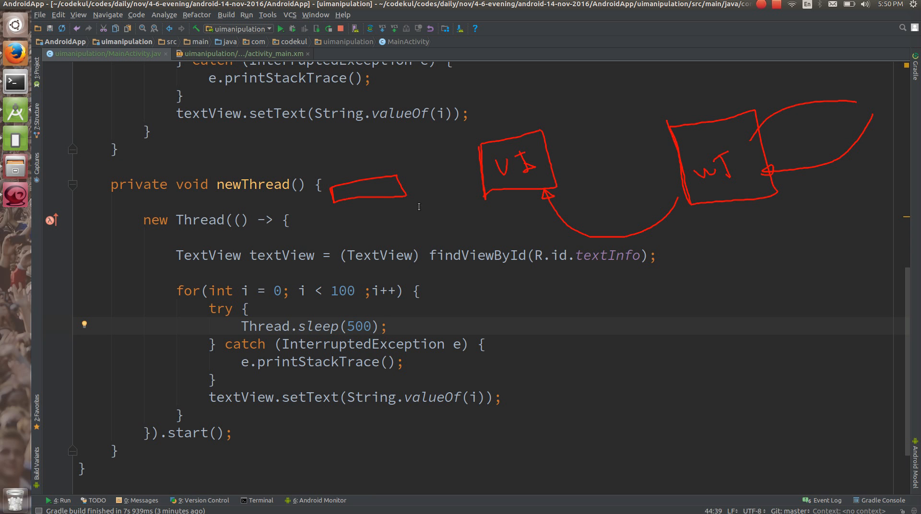
{"action": "mouse_move", "coordinate": [513, 170]}
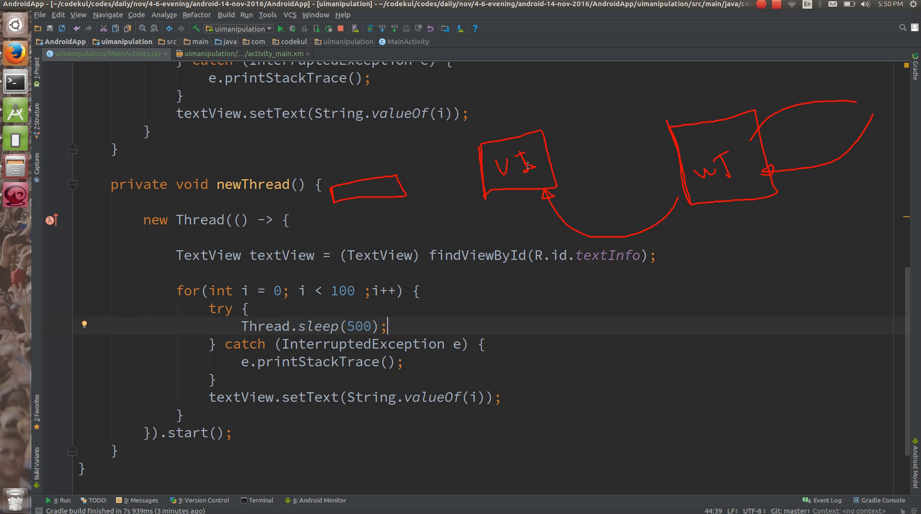
{"action": "mouse_move", "coordinate": [618, 260]}
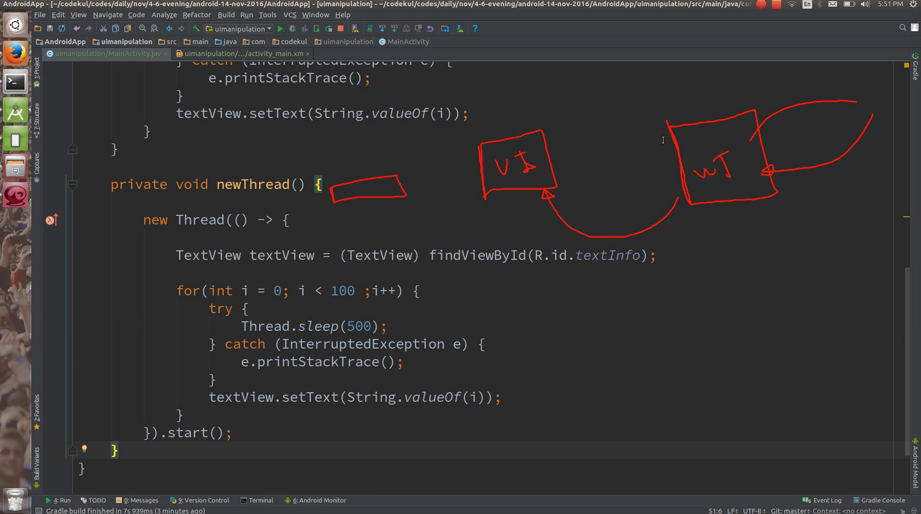
{"action": "mouse_move", "coordinate": [856, 89]}
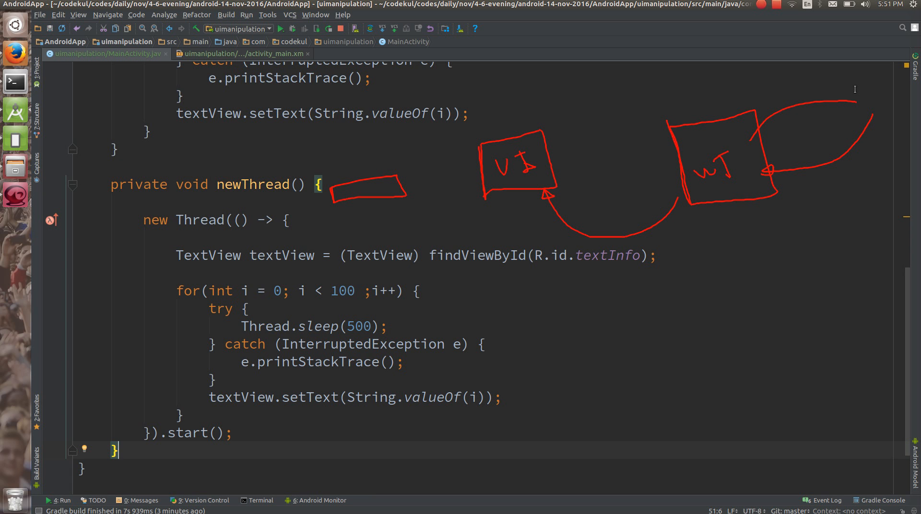
{"action": "mouse_move", "coordinate": [853, 196]}
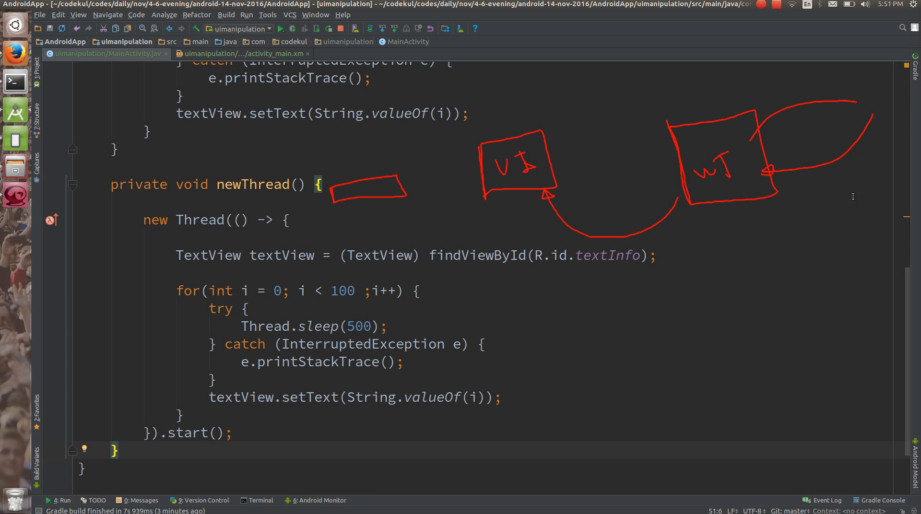
{"action": "mouse_move", "coordinate": [663, 218]}
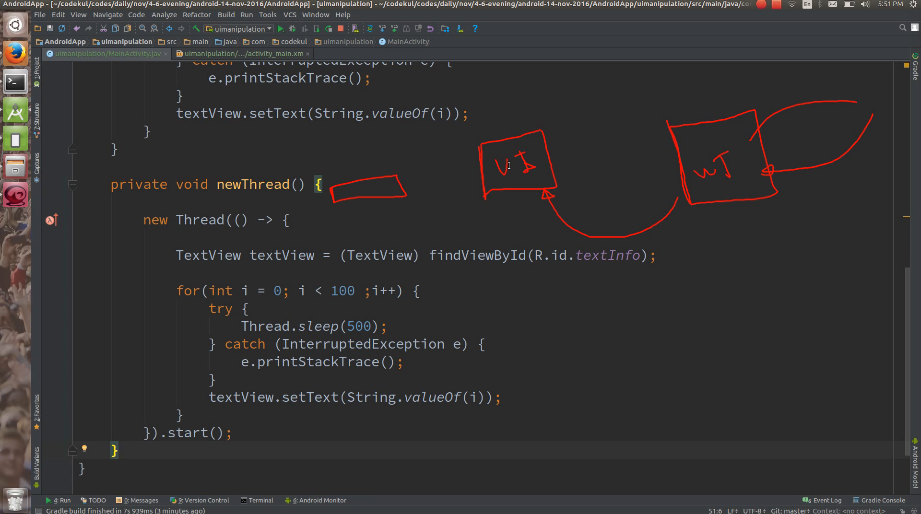
{"action": "mouse_move", "coordinate": [533, 196]}
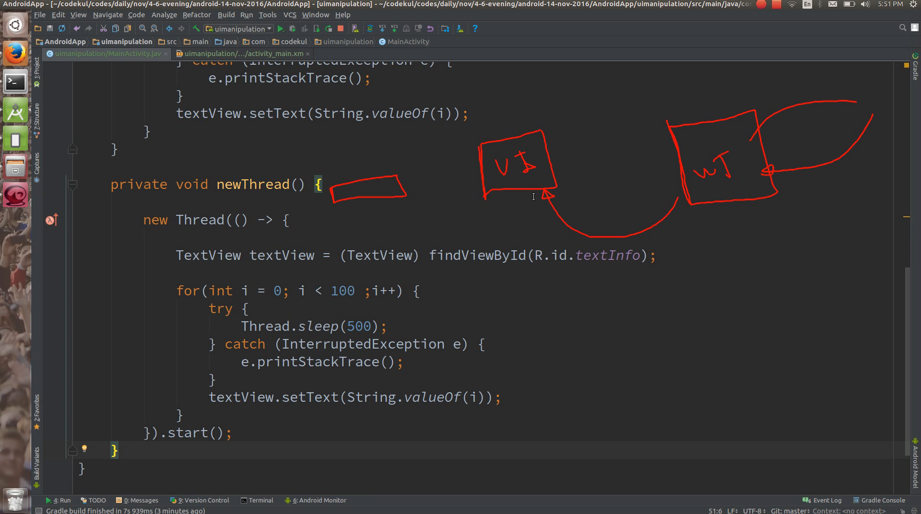
{"action": "mouse_move", "coordinate": [524, 169]}
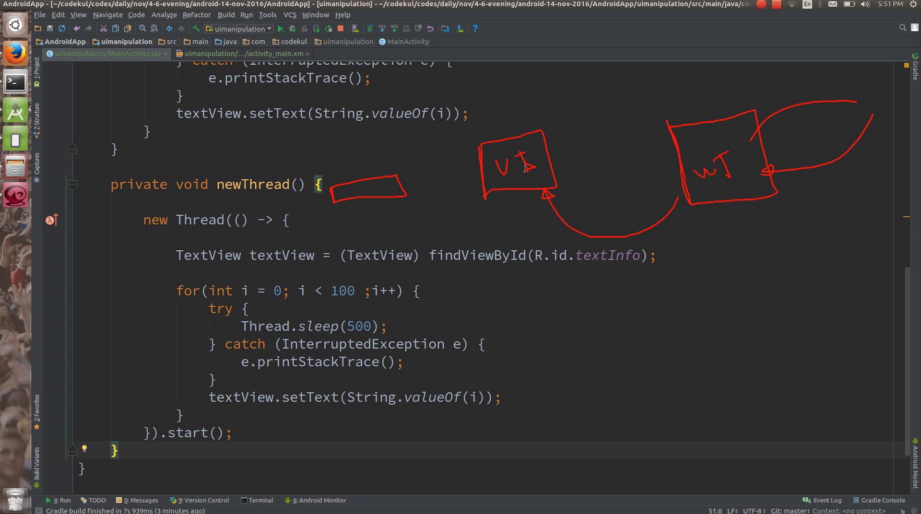
{"action": "mouse_move", "coordinate": [358, 197]}
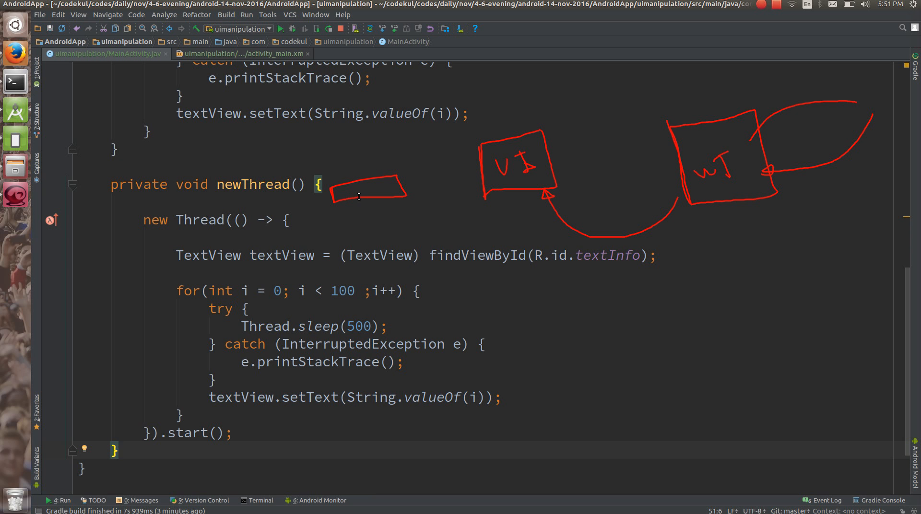
{"action": "mouse_move", "coordinate": [588, 18]}
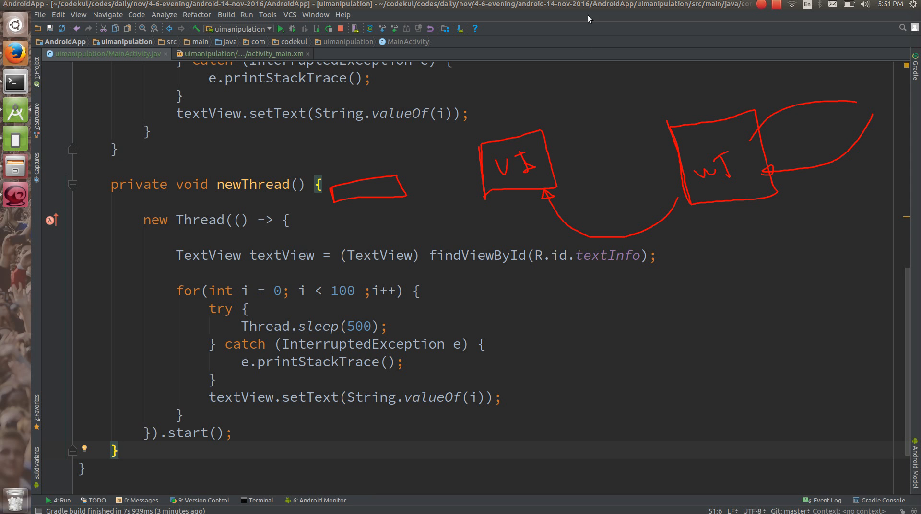
{"action": "mouse_move", "coordinate": [479, 118]}
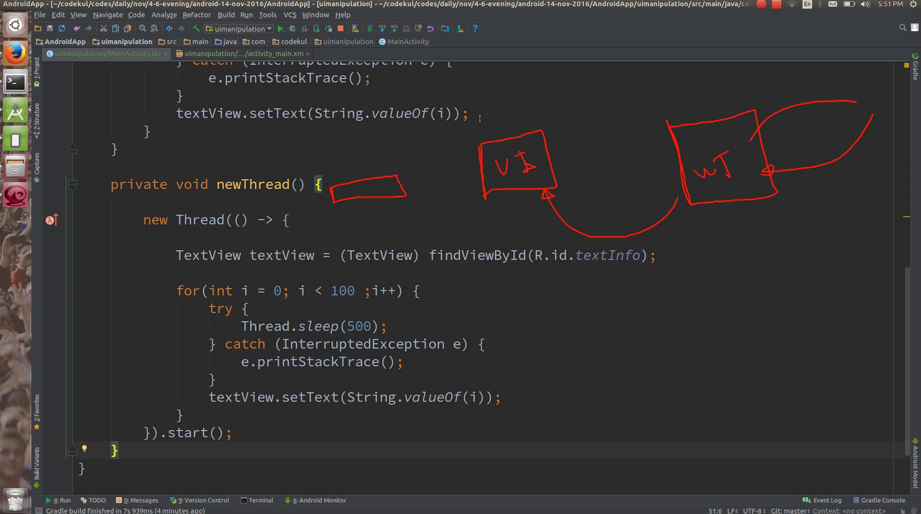
{"action": "mouse_move", "coordinate": [534, 182]}
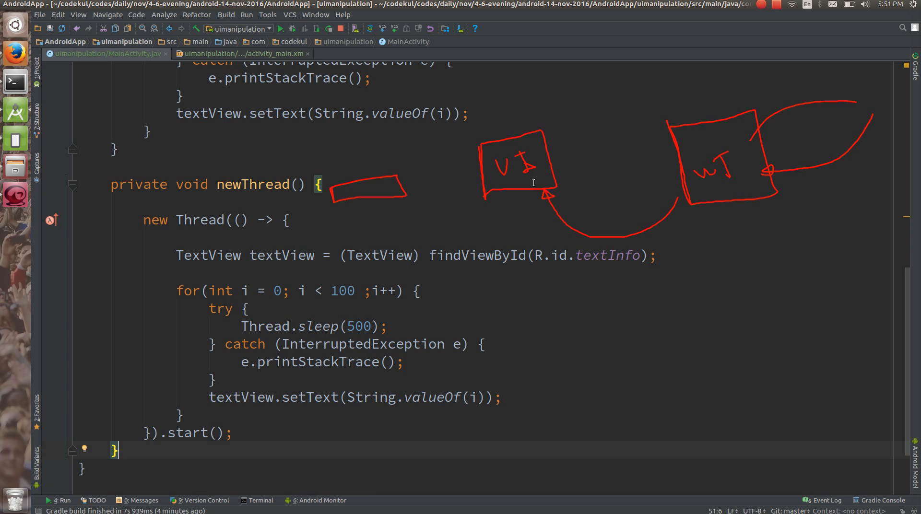
{"action": "mouse_move", "coordinate": [526, 232]}
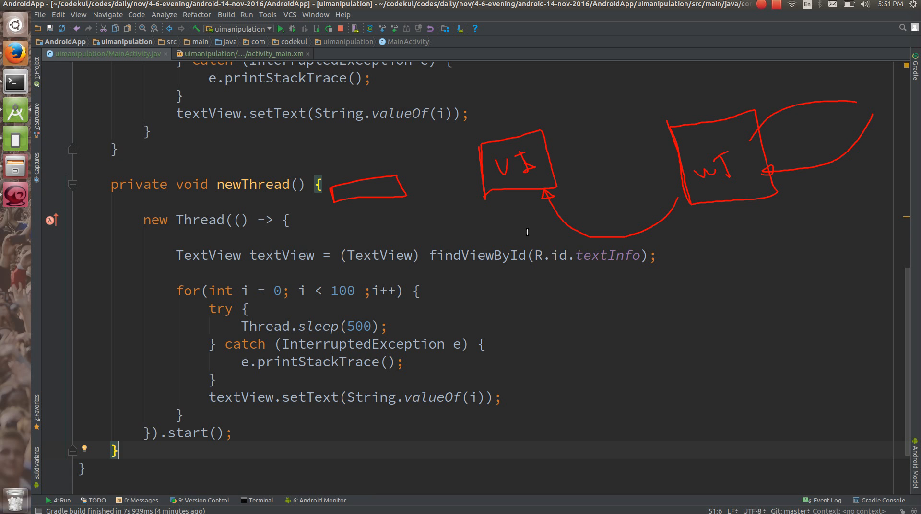
{"action": "mouse_move", "coordinate": [489, 164]}
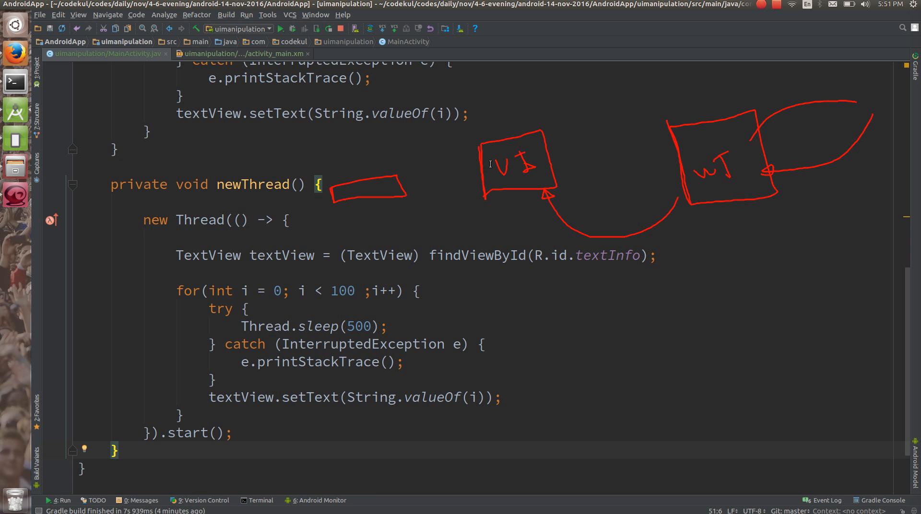
{"action": "mouse_move", "coordinate": [470, 147]}
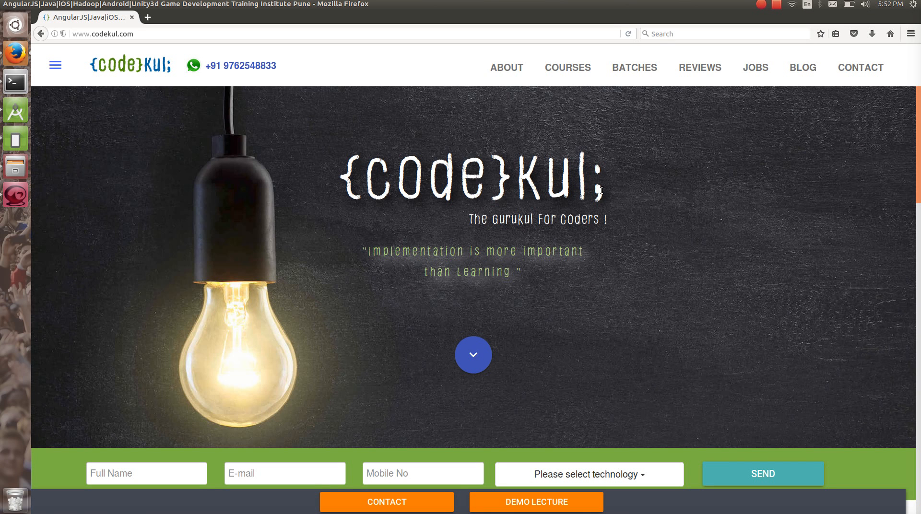
{"action": "mouse_move", "coordinate": [776, 15]}
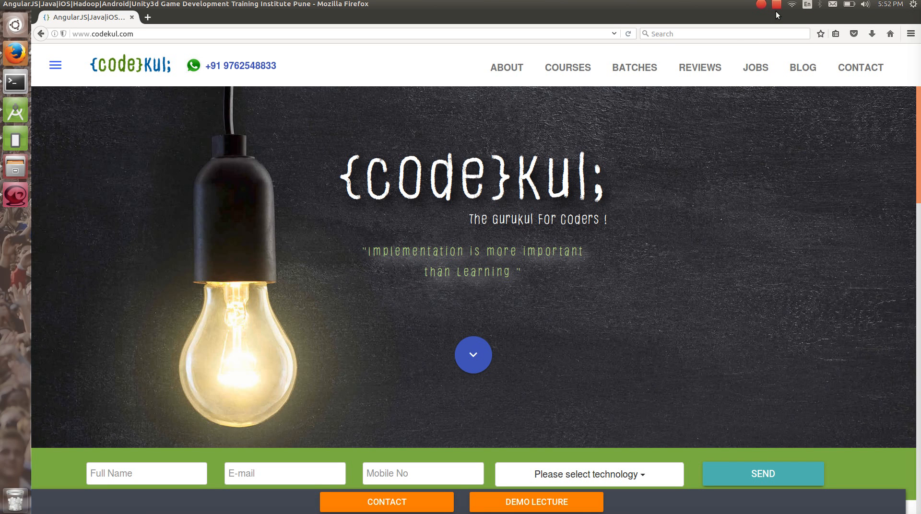
Step: Bring up the recorder indicator menu over the codekul.com homepage in Firefox
{"action": "left_click", "coordinate": [777, 4]}
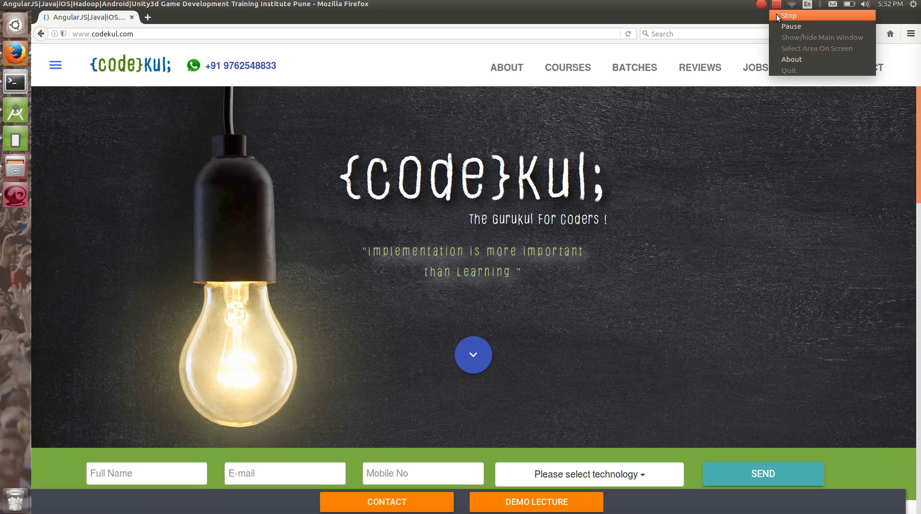